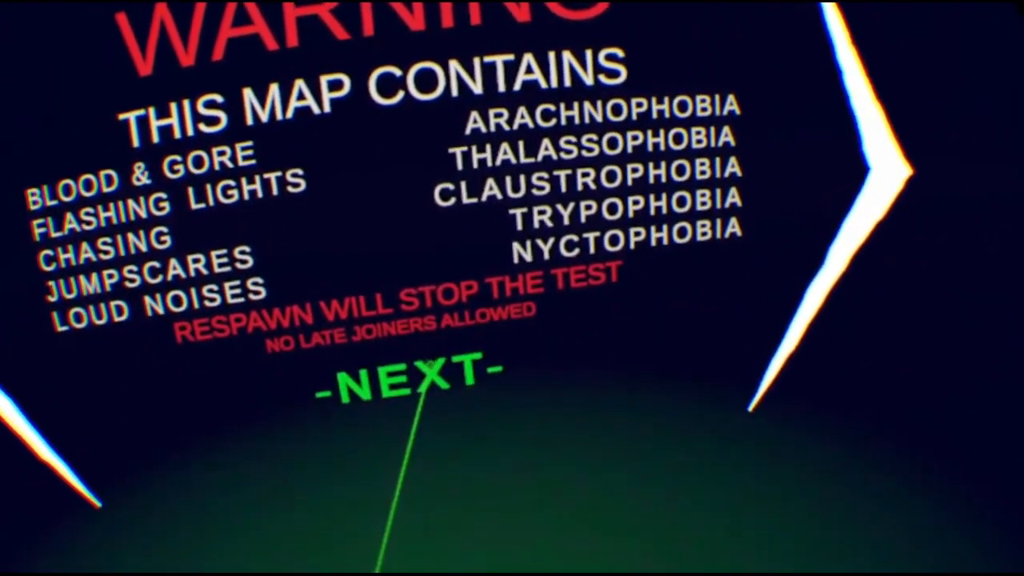
# Select -NEXT- on the content warning panel to reach the terms screen
pyautogui.click(408, 384)
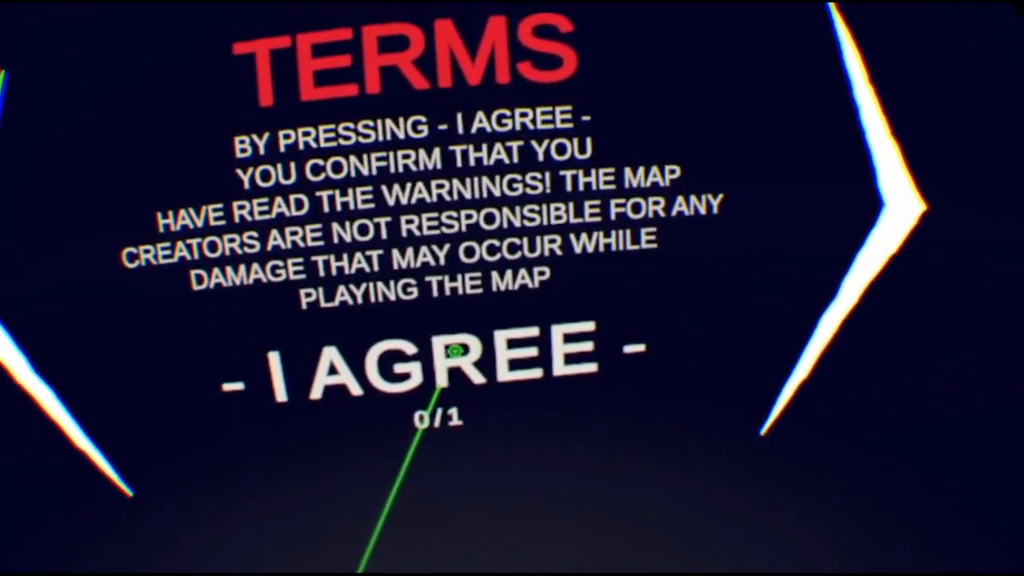
pyautogui.click(430, 360)
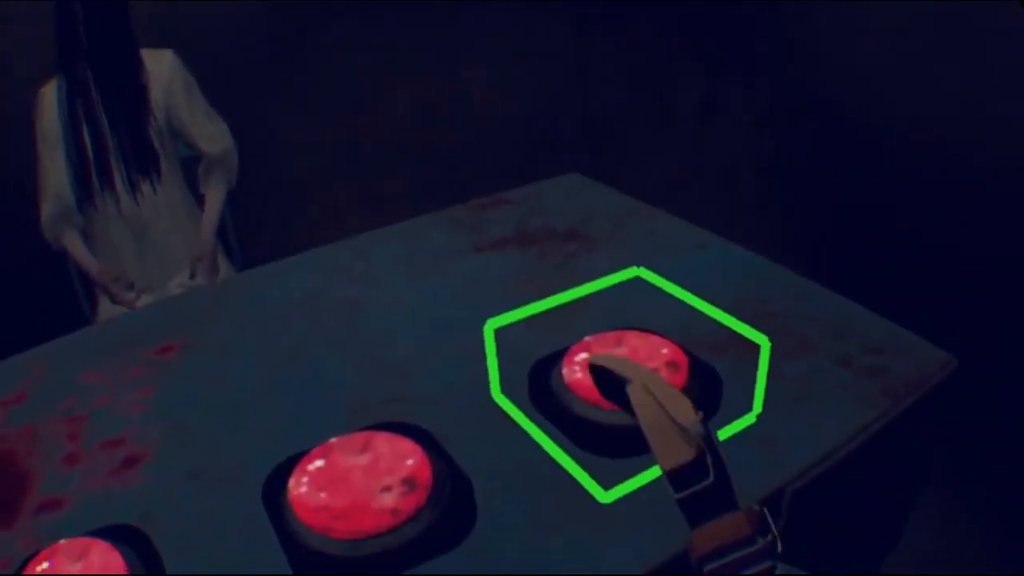
# Press the green-outlined red button on the interview-room table
pyautogui.click(620, 384)
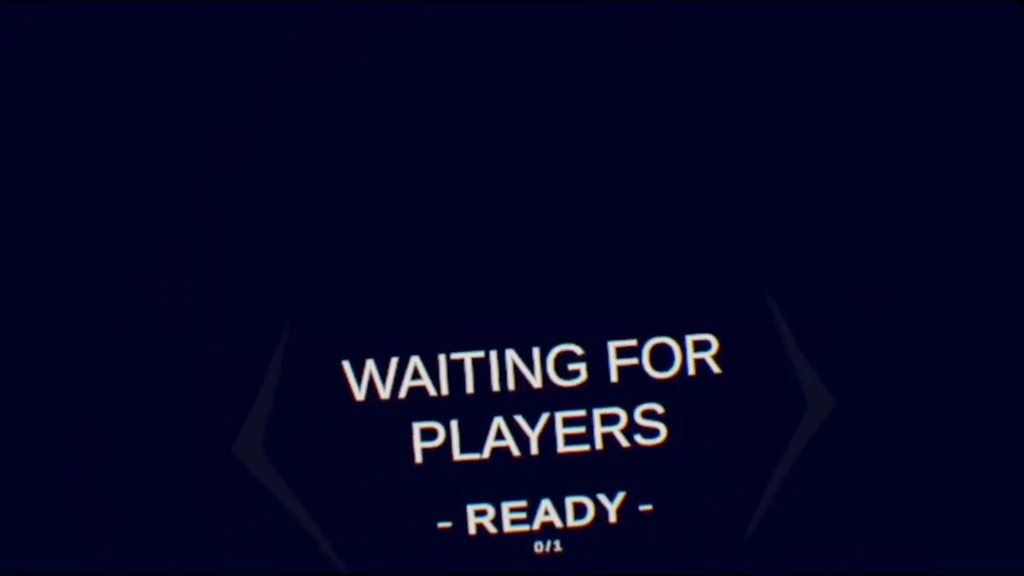